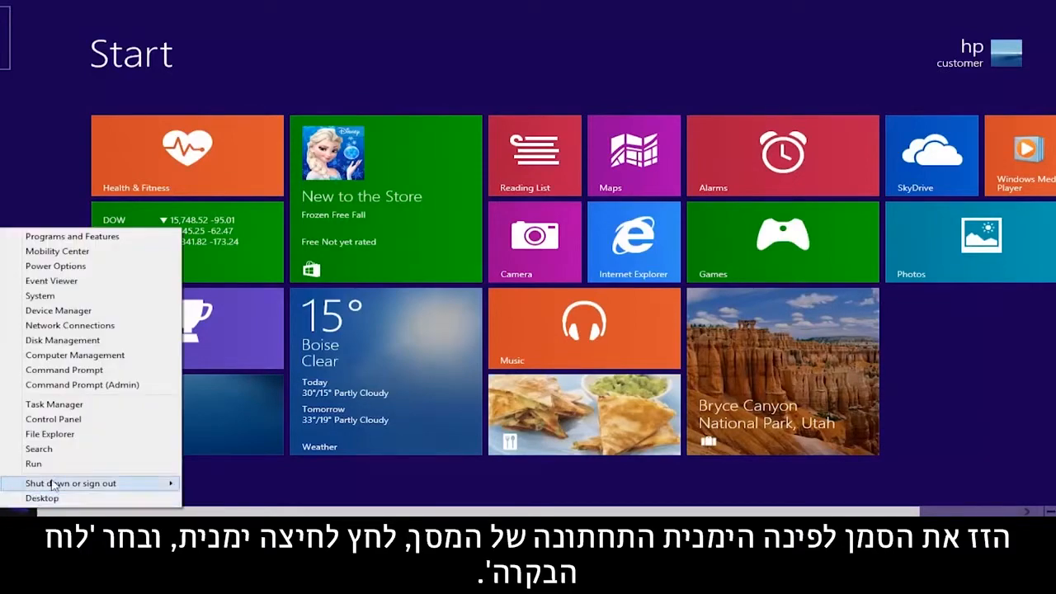
Step: Open Control Panel's File History settings, with HP v220w (E:) as the target drive
left_click(53, 419)
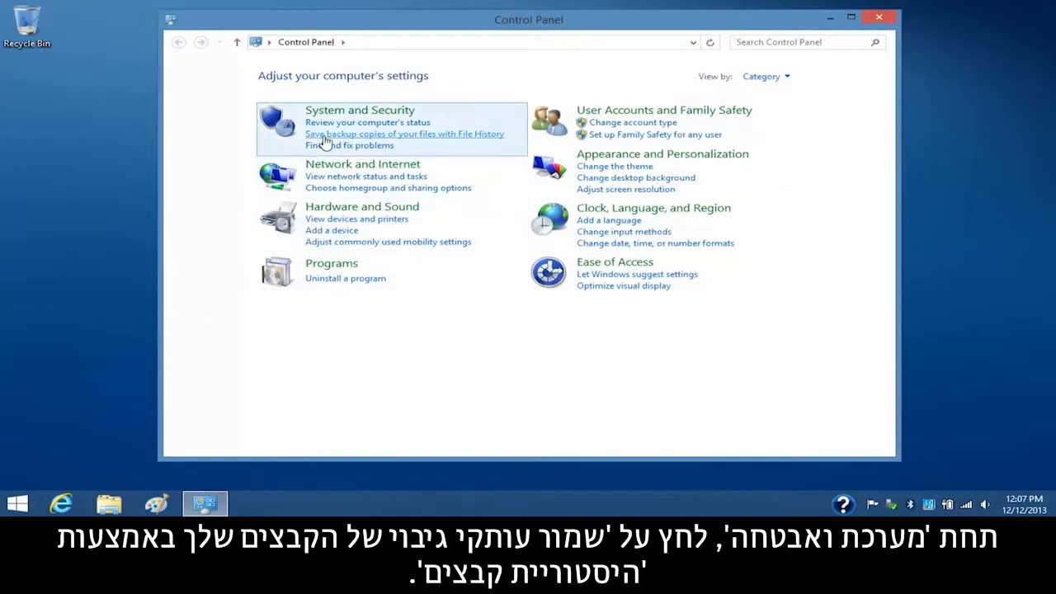
left_click(404, 134)
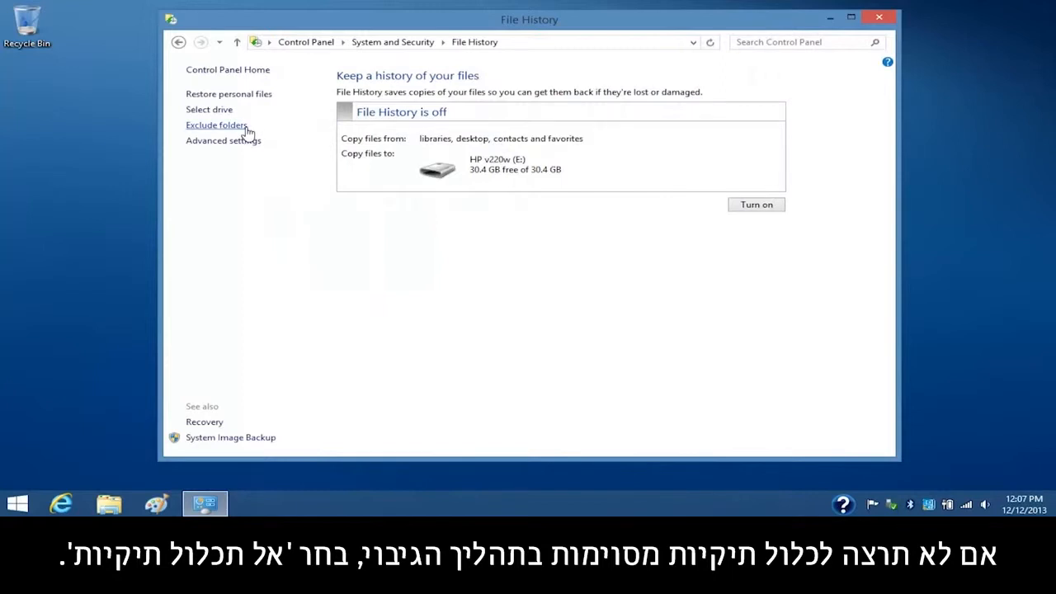
Step: Add the Videos library to File History's excluded folders and save the change
left_click(216, 124)
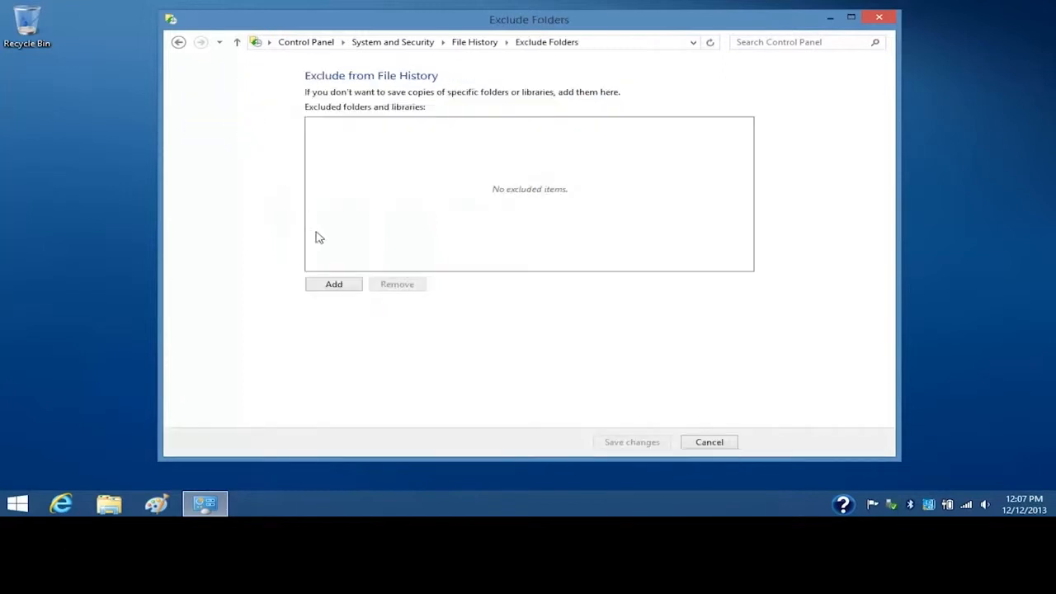
left_click(334, 283)
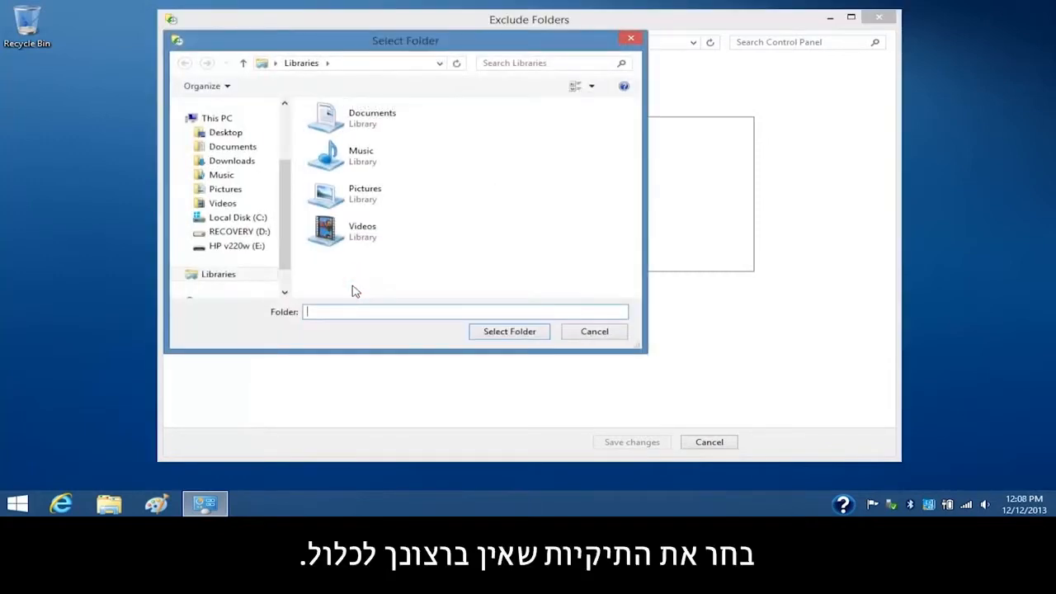
left_click(361, 248)
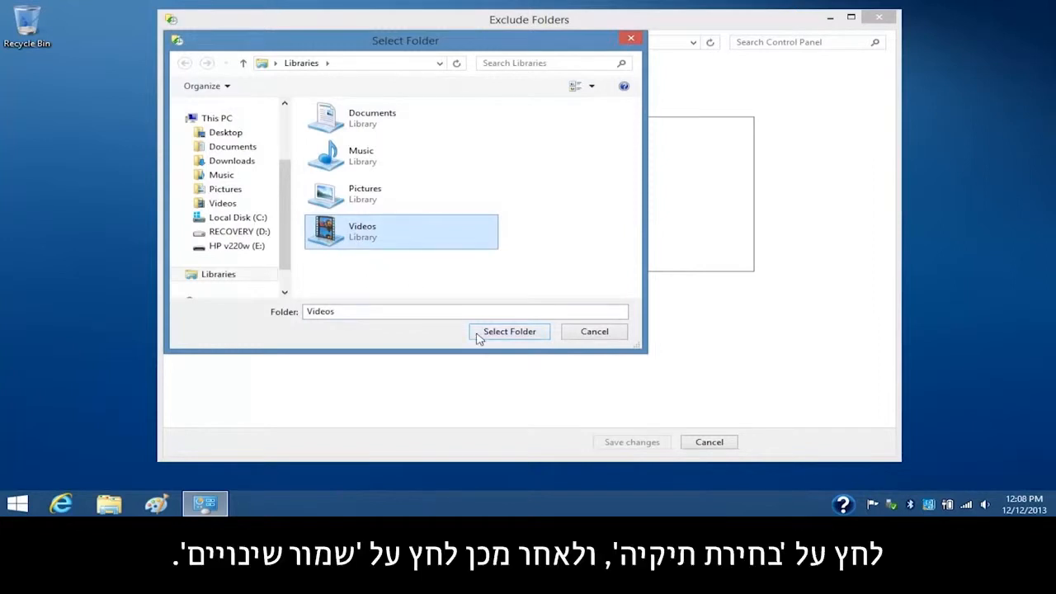
left_click(509, 331)
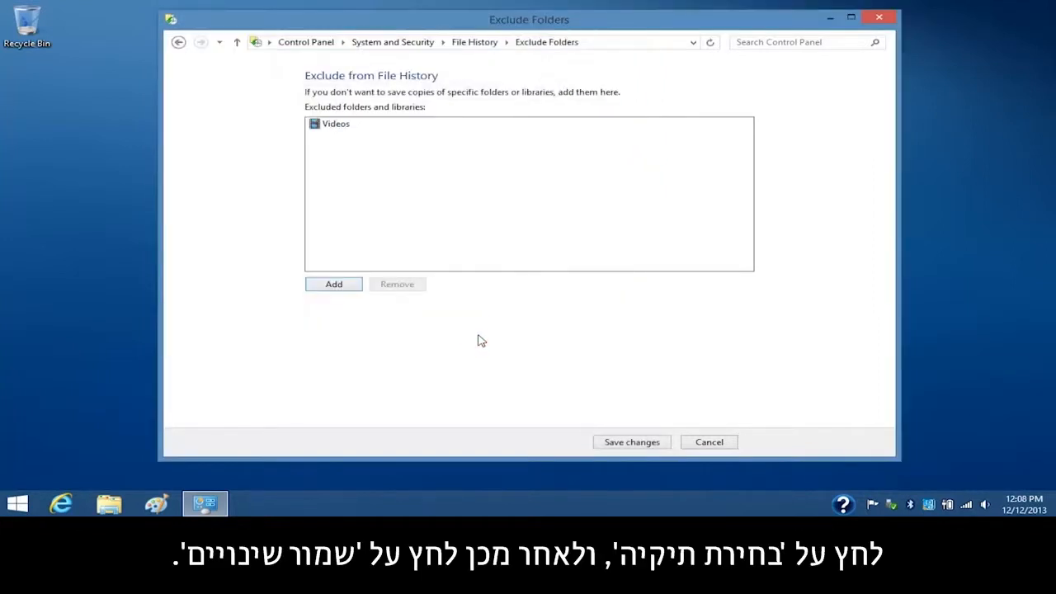
left_click(631, 441)
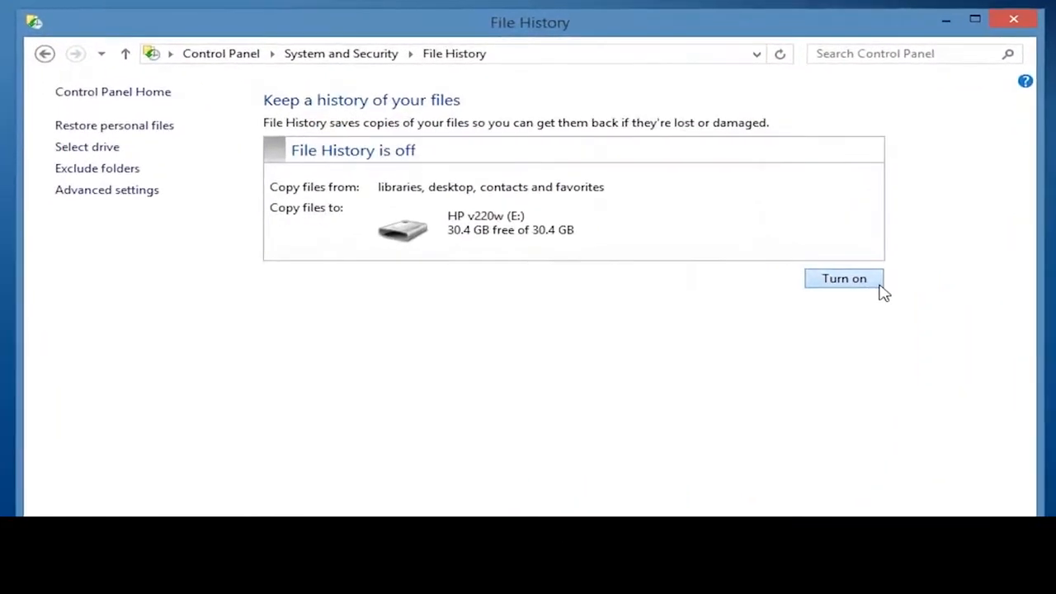
Step: Turn File History on and choose a 'Keep saved versions' period in Advanced settings
left_click(843, 278)
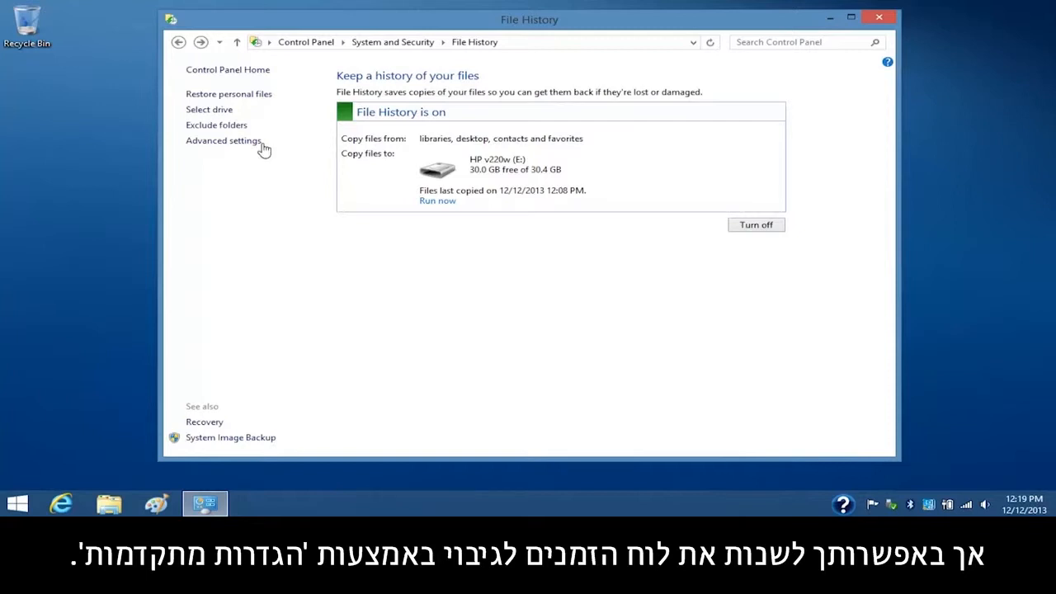
left_click(223, 140)
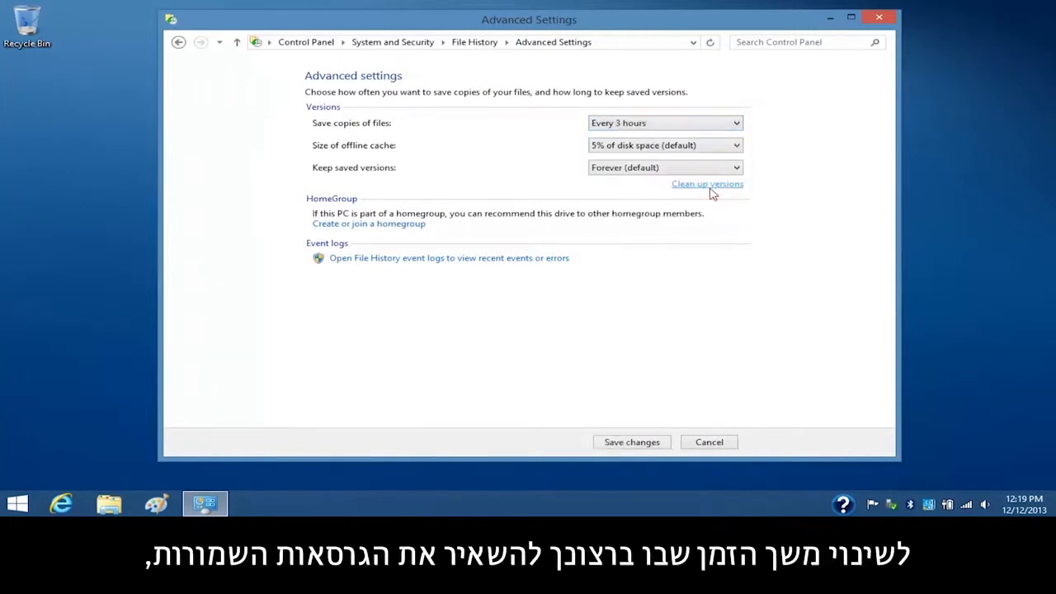
mouse_move(721, 183)
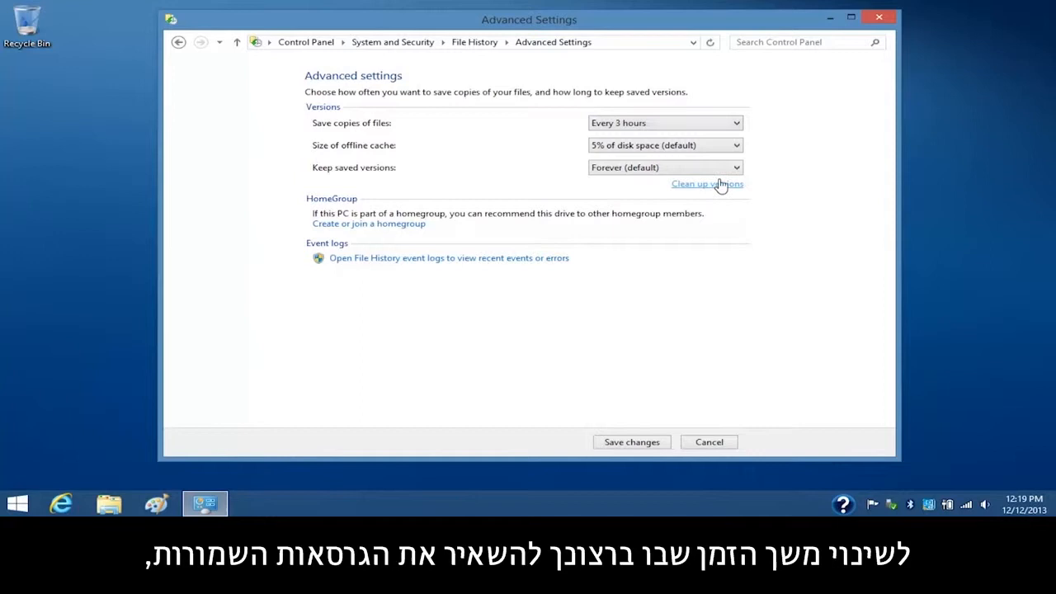
left_click(736, 168)
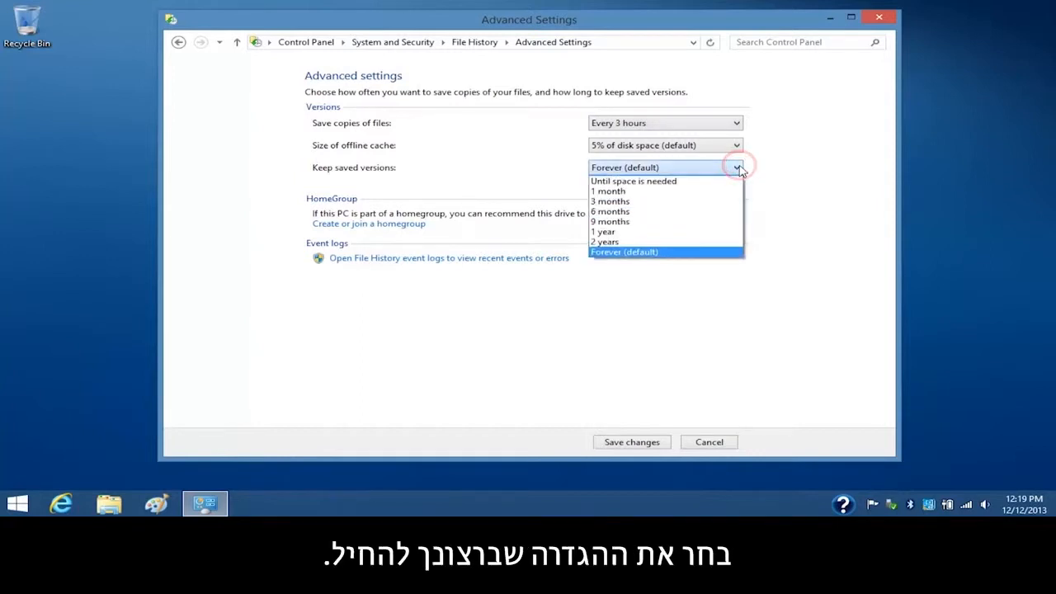
left_click(610, 200)
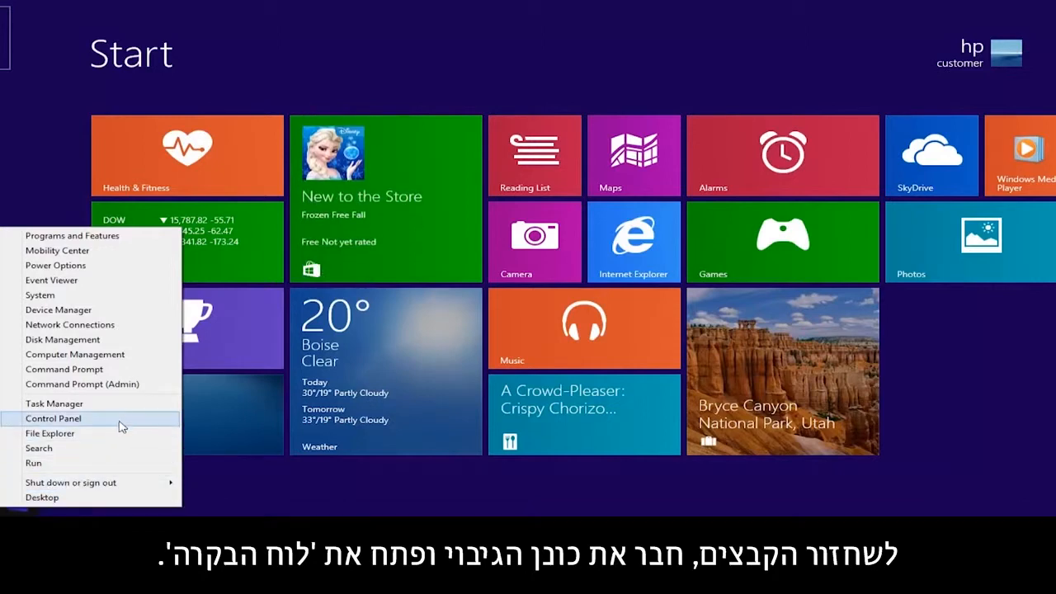
Step: Open File History's Restore personal files window and select the Documents library
left_click(53, 418)
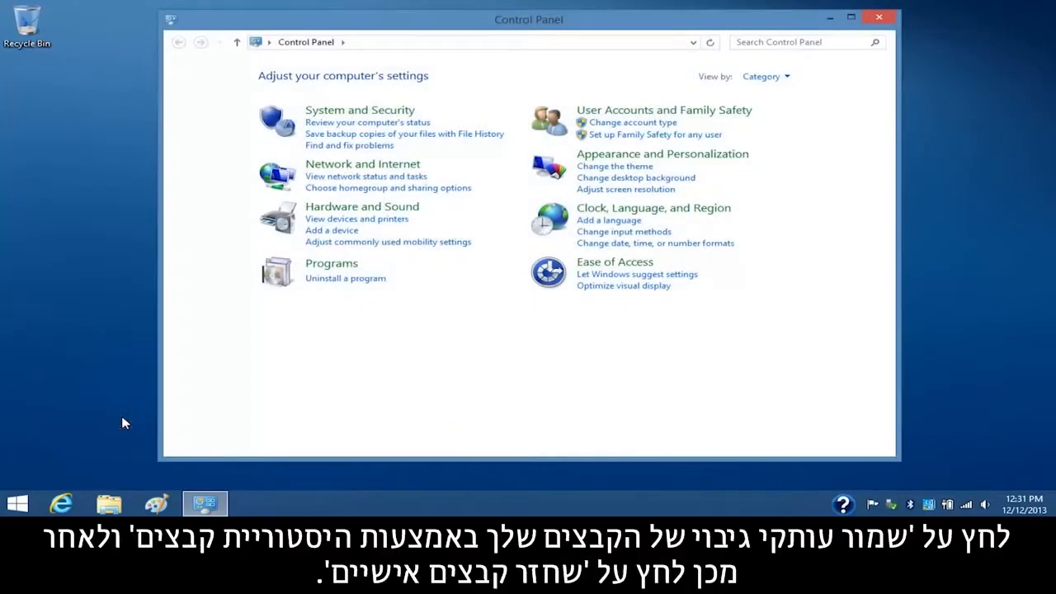
mouse_move(323, 142)
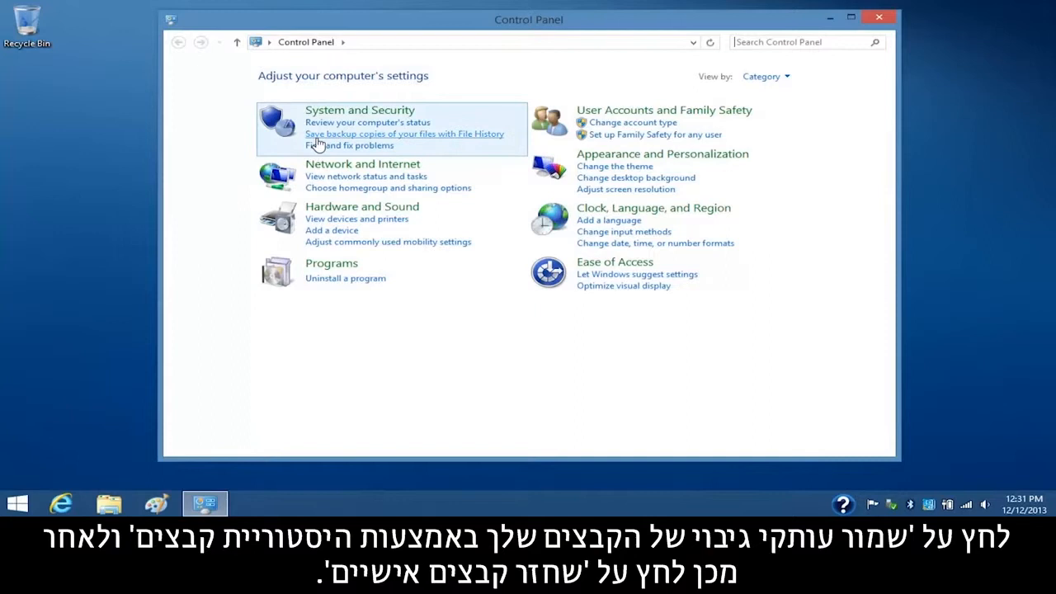
left_click(404, 133)
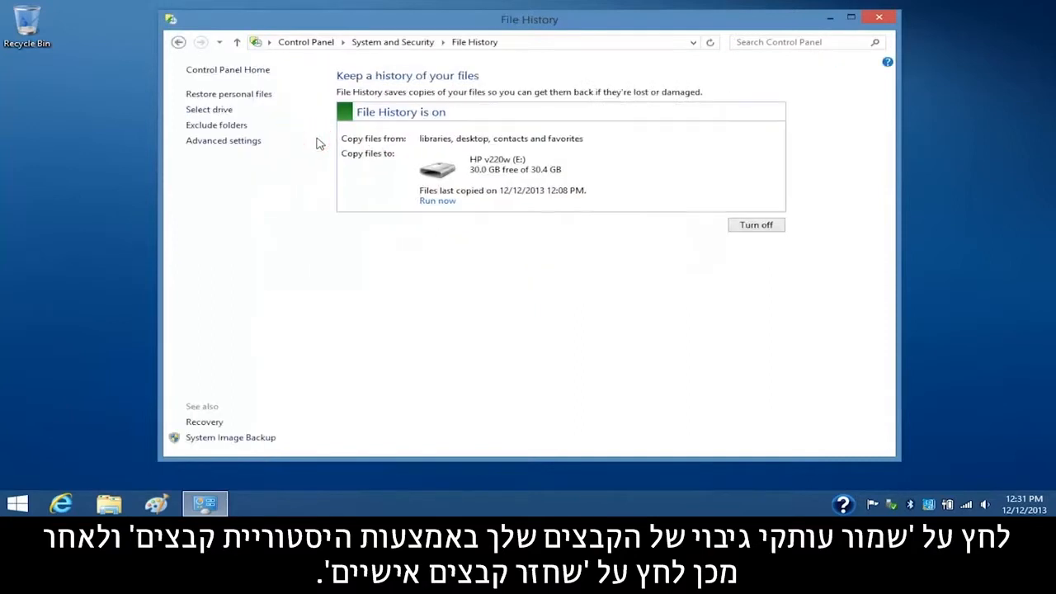
left_click(227, 94)
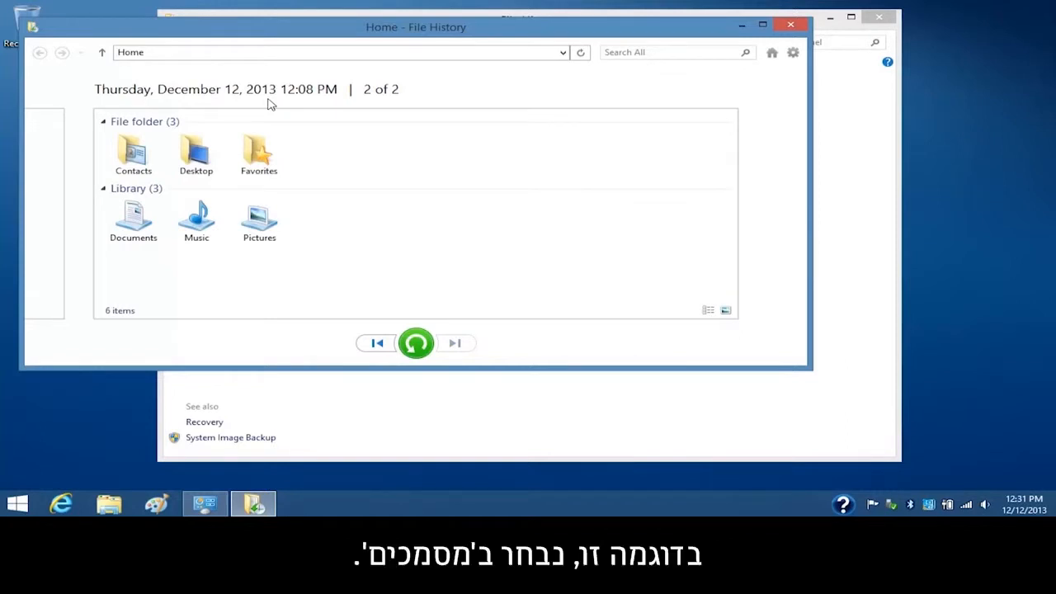
left_click(133, 216)
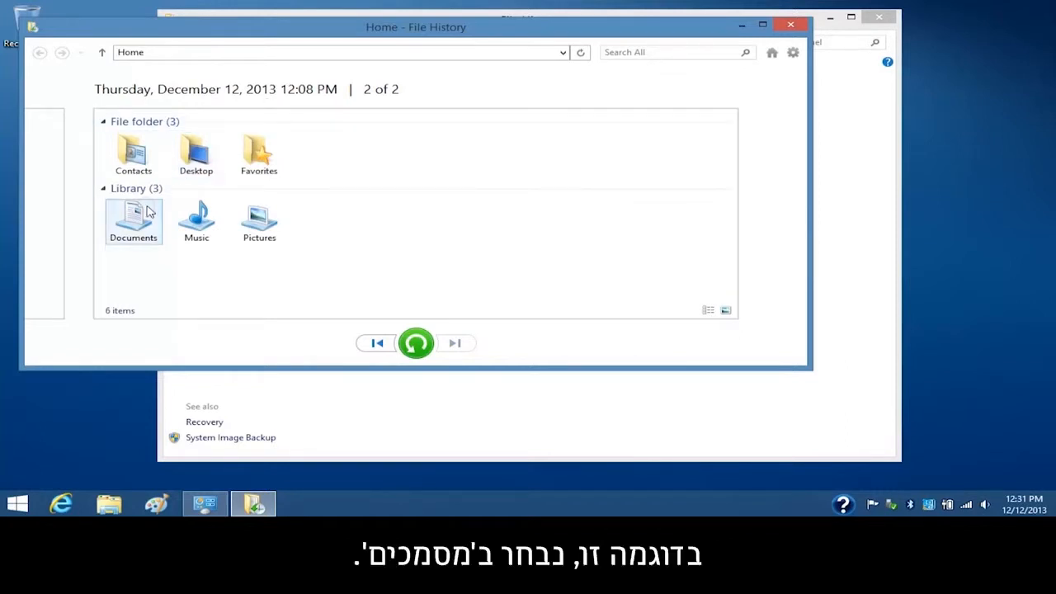
left_click(197, 220)
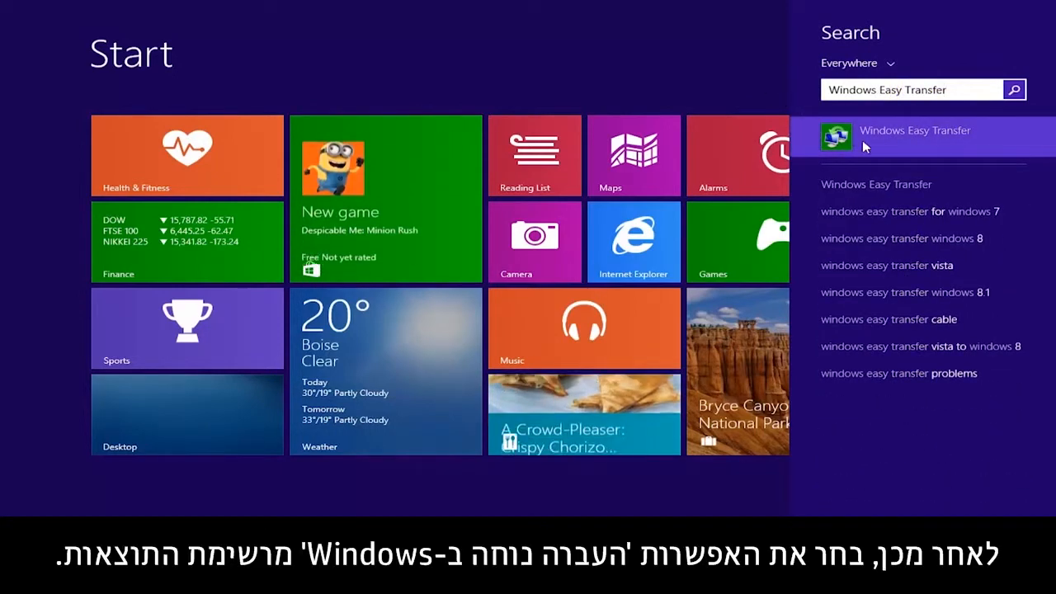
Step: Launch Windows Easy Transfer from the search results and advance past its welcome page
left_click(914, 131)
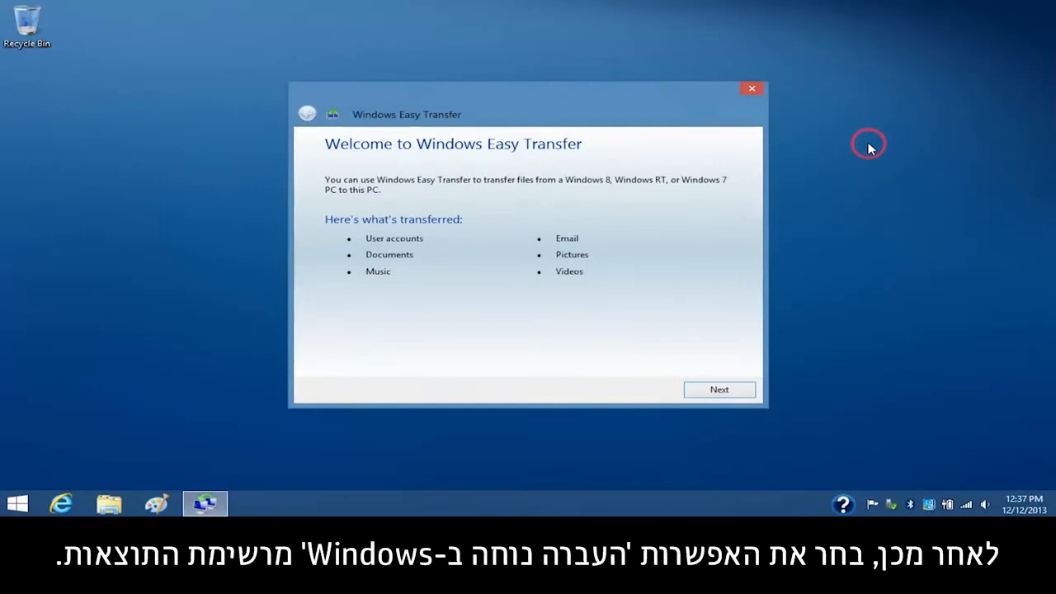
mouse_move(770, 307)
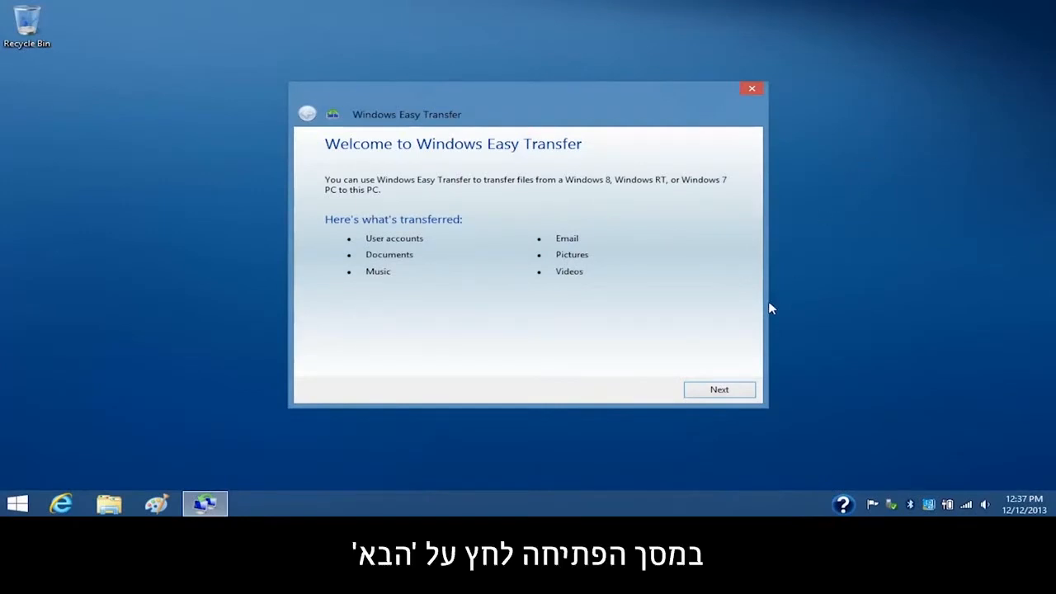
left_click(718, 389)
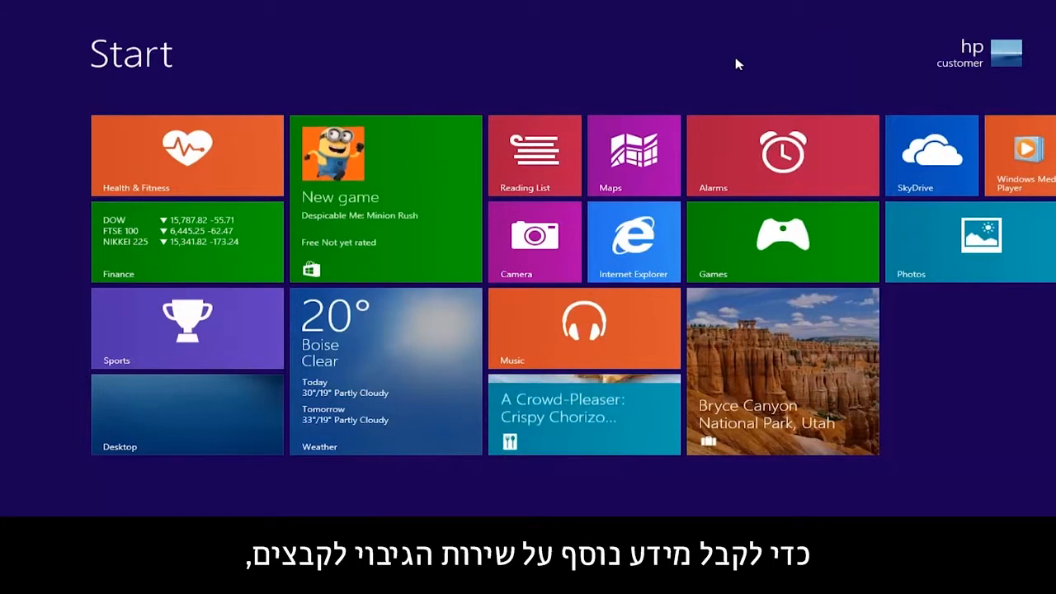
Step: Search Start for 'HP' and open the hp connected backup suggestion online
type("HP Connected Backup")
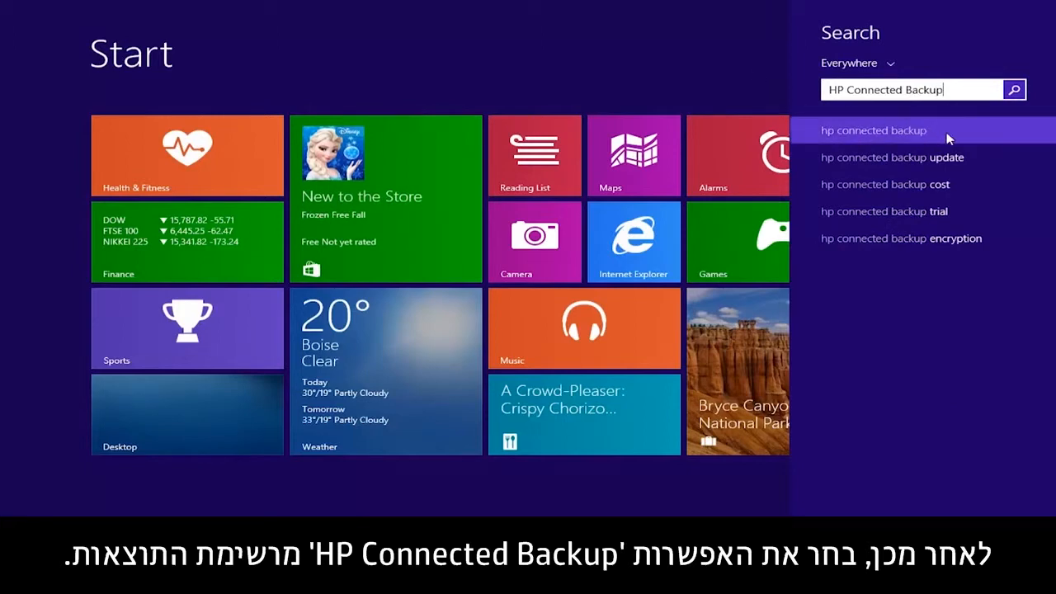
left_click(874, 130)
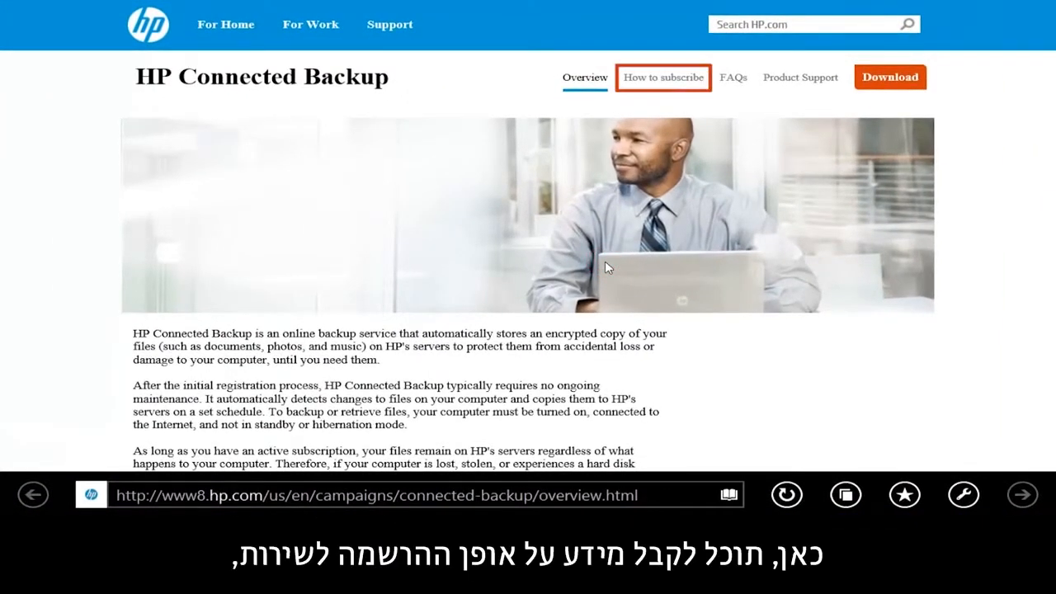
mouse_move(734, 77)
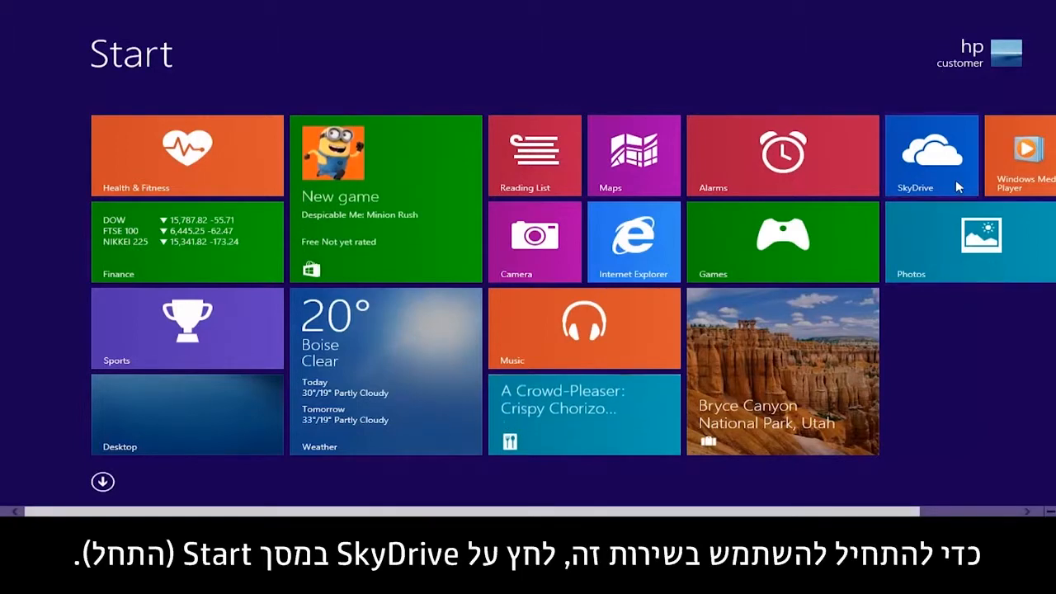
Step: Open SkyDrive, then the Pictures library in File Explorer, and right-click the Flowers folder
left_click(932, 155)
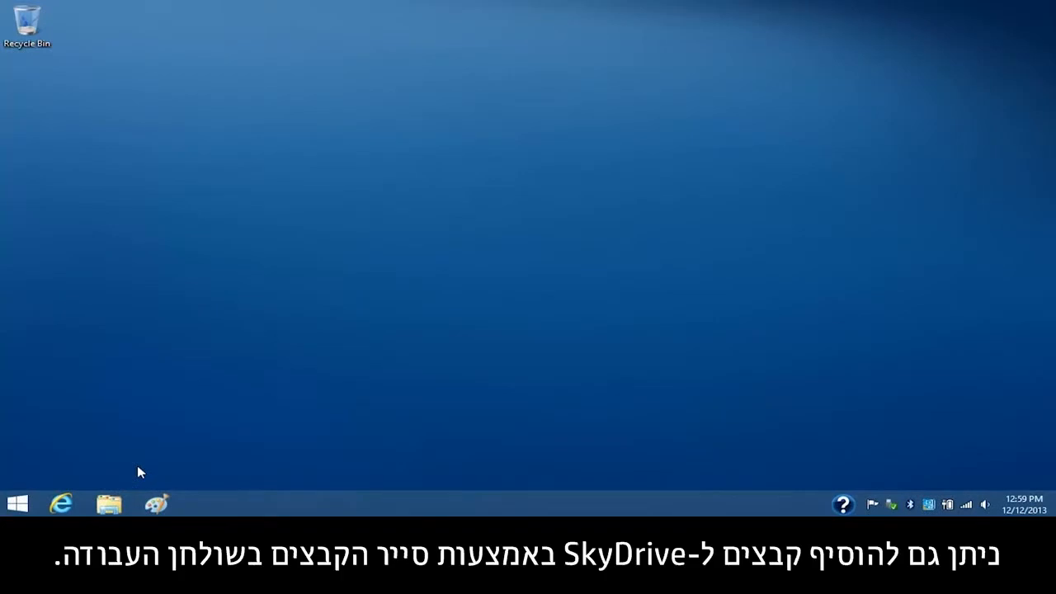
left_click(109, 504)
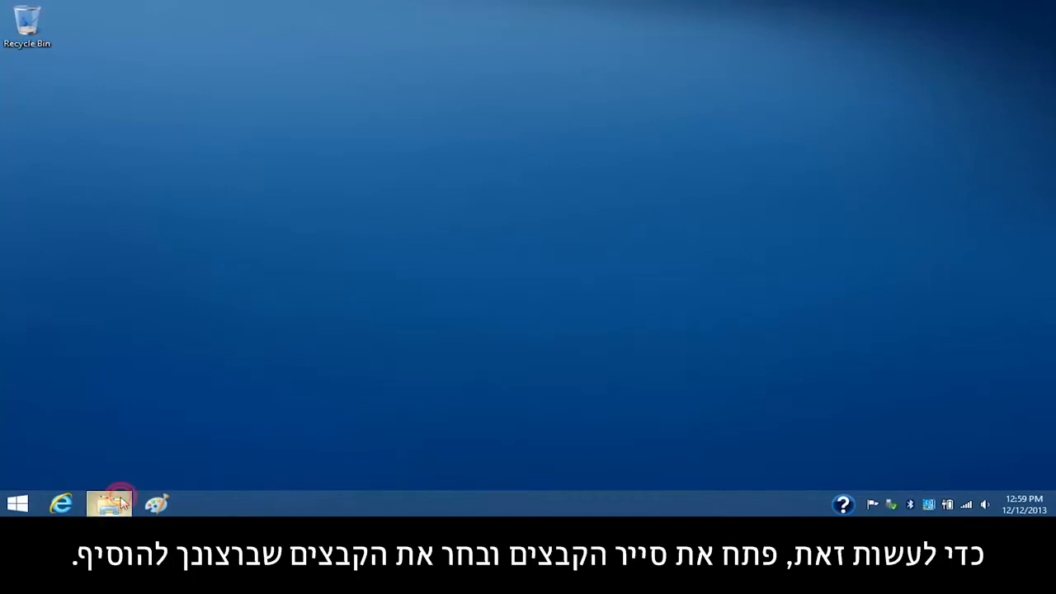
left_click(108, 503)
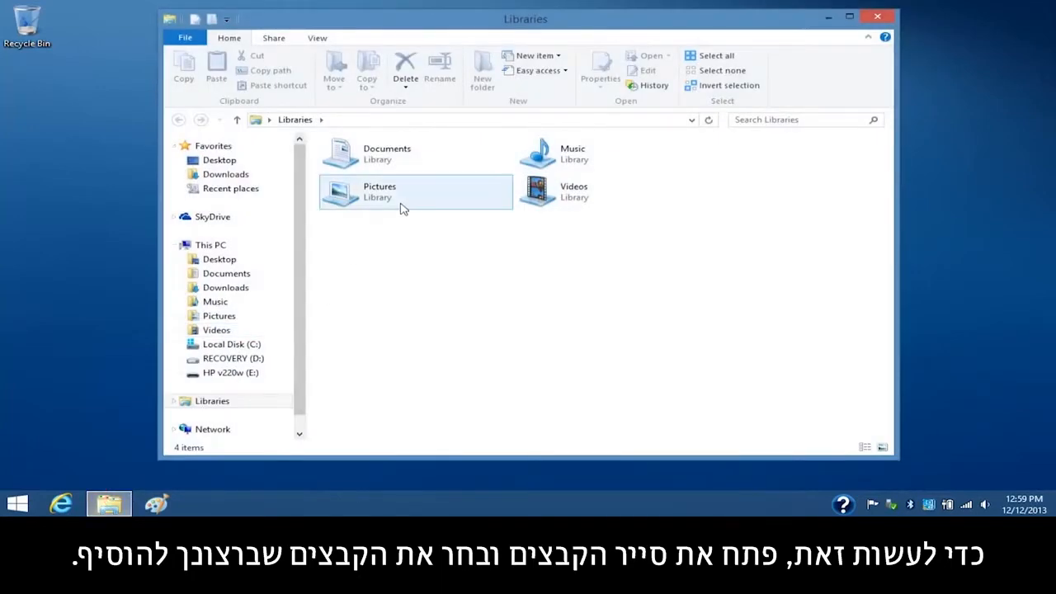
double_click(396, 191)
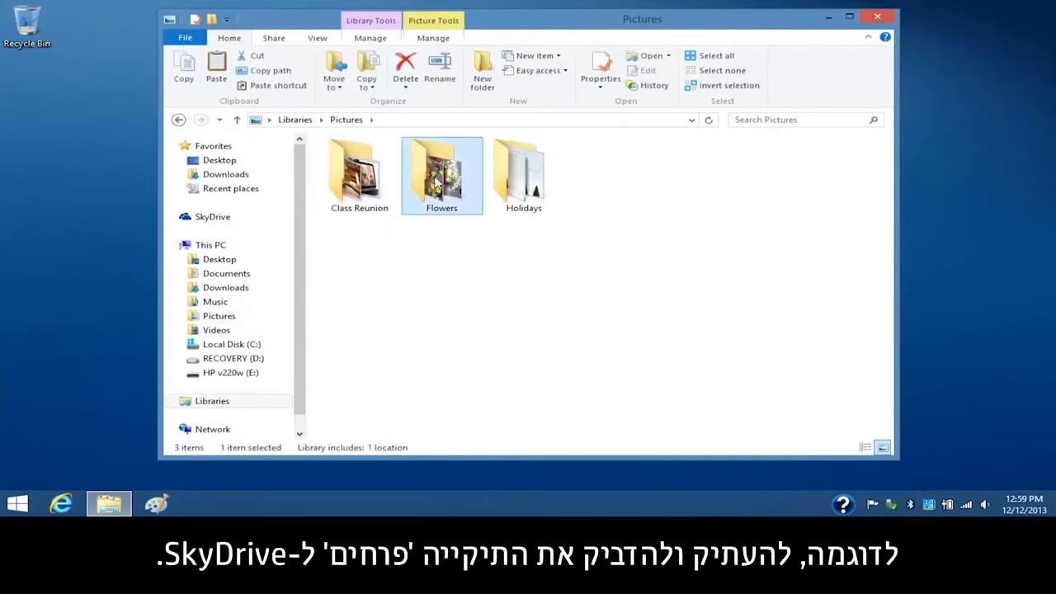
right_click(440, 175)
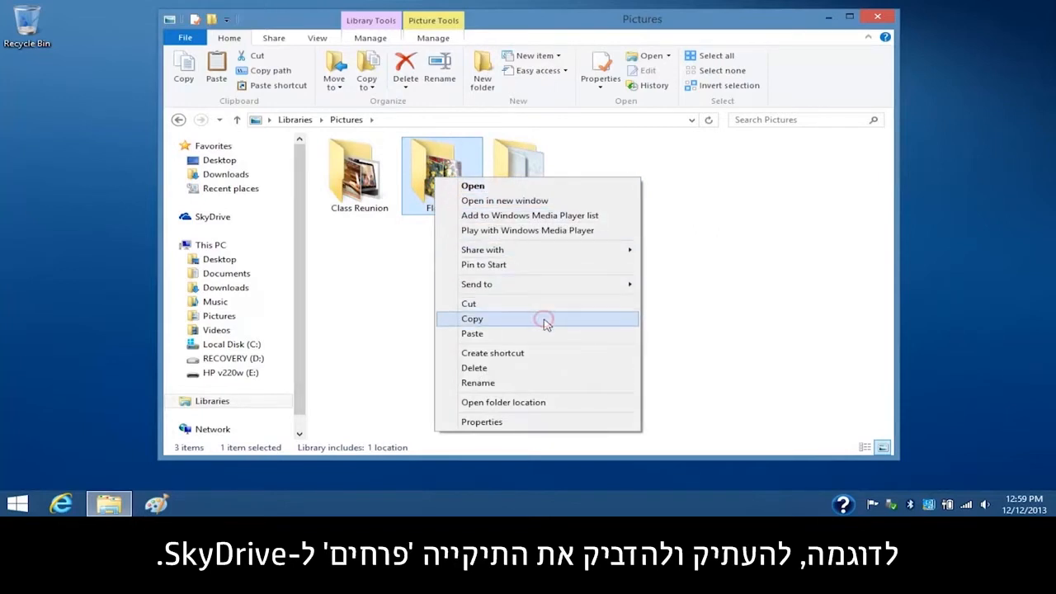